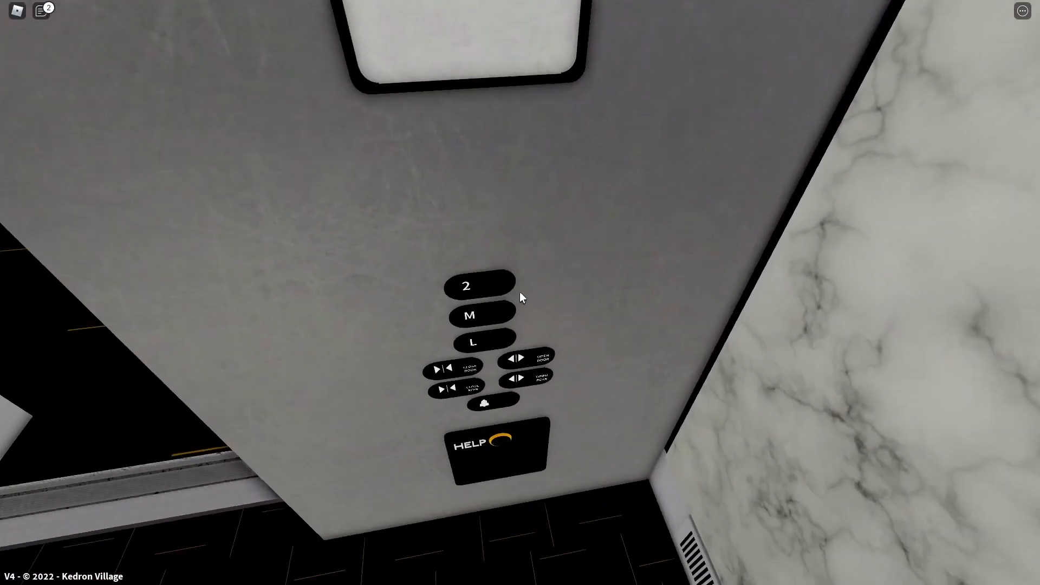
Select floor 2 on the elevator car panel to ride up to the plaza level
left_click(478, 285)
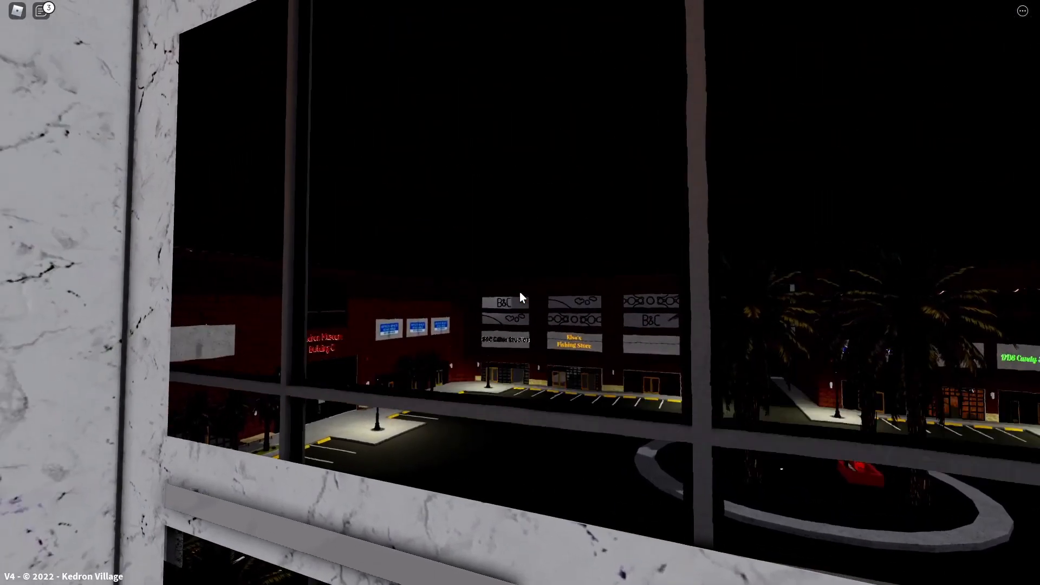
mouse_move(521, 297)
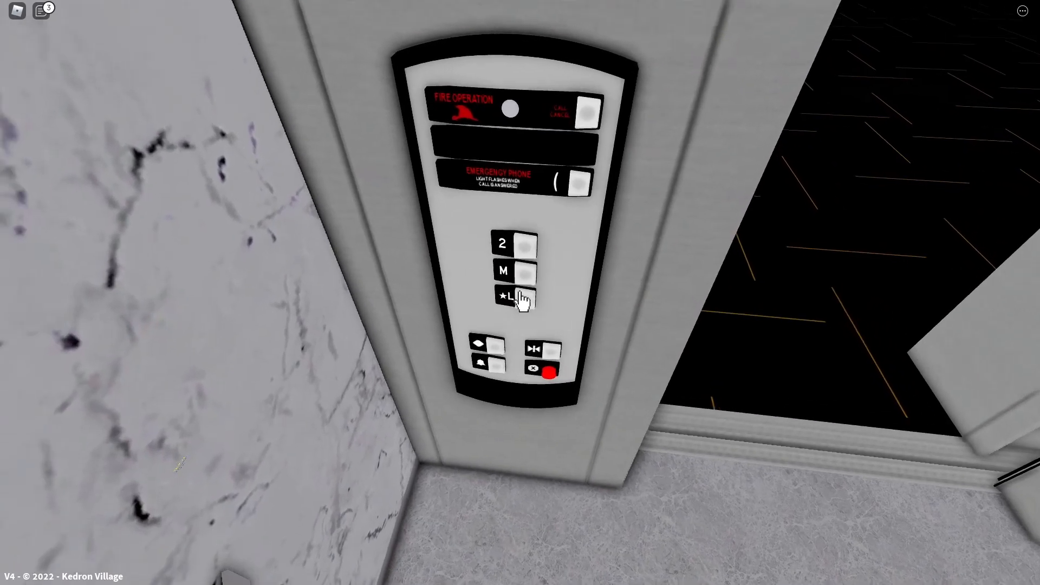
Select 'L' on the elevator panel to descend to the escalator lobby
left_click(527, 298)
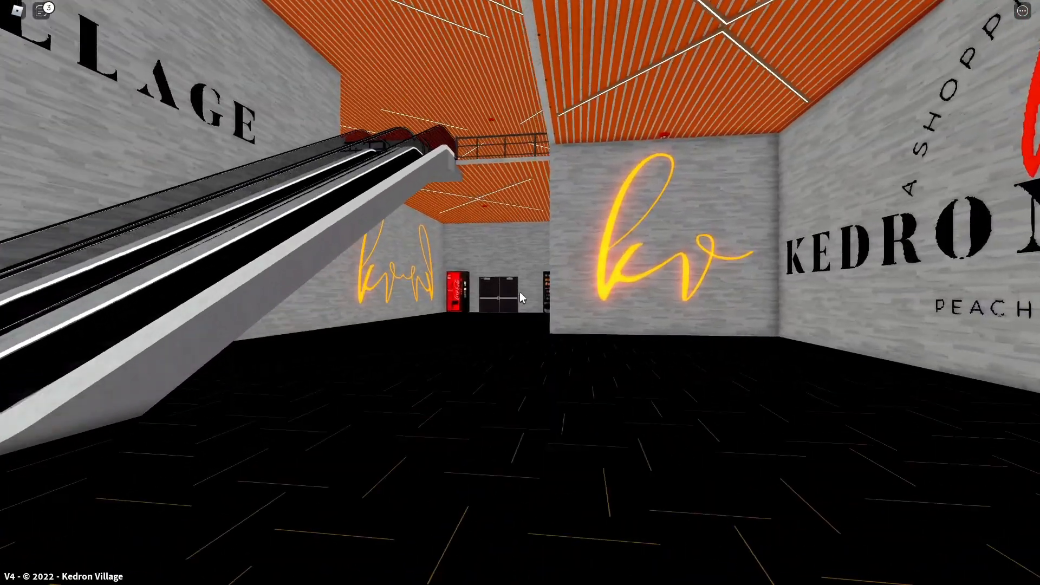
mouse_move(520, 296)
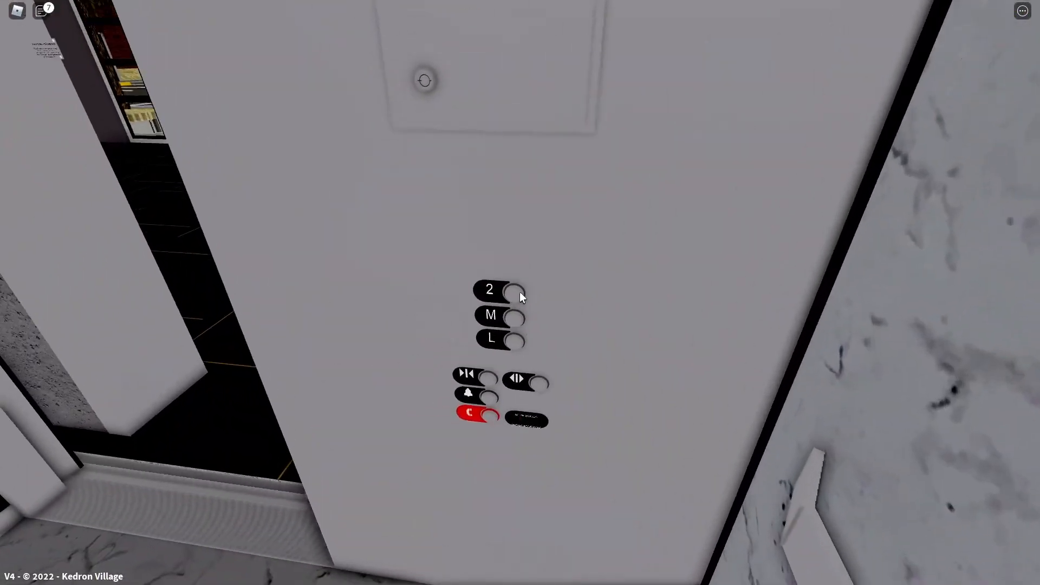
Select floor 2 on the third elevator's car panel
left_click(516, 289)
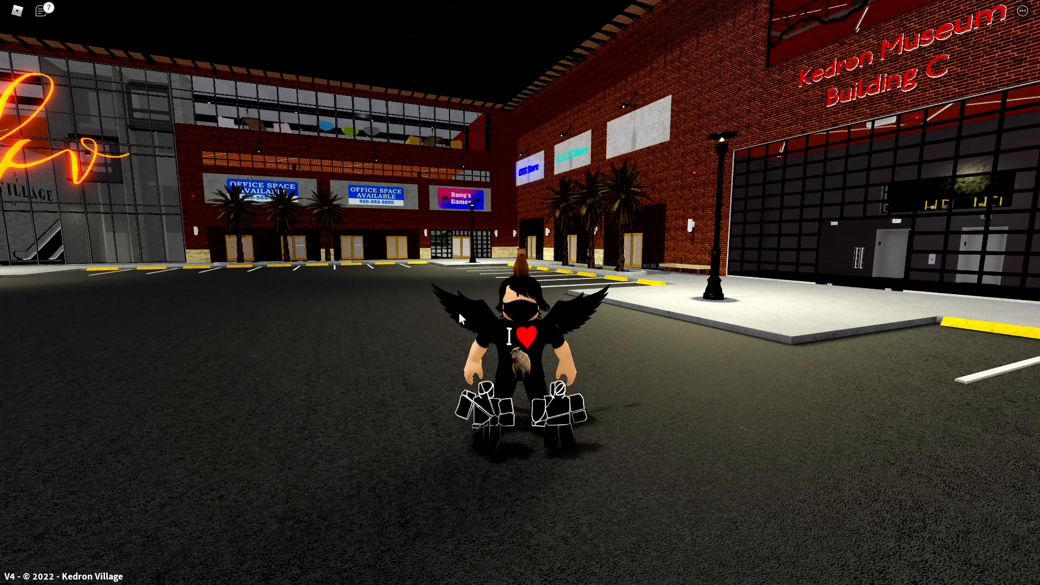
mouse_move(401, 340)
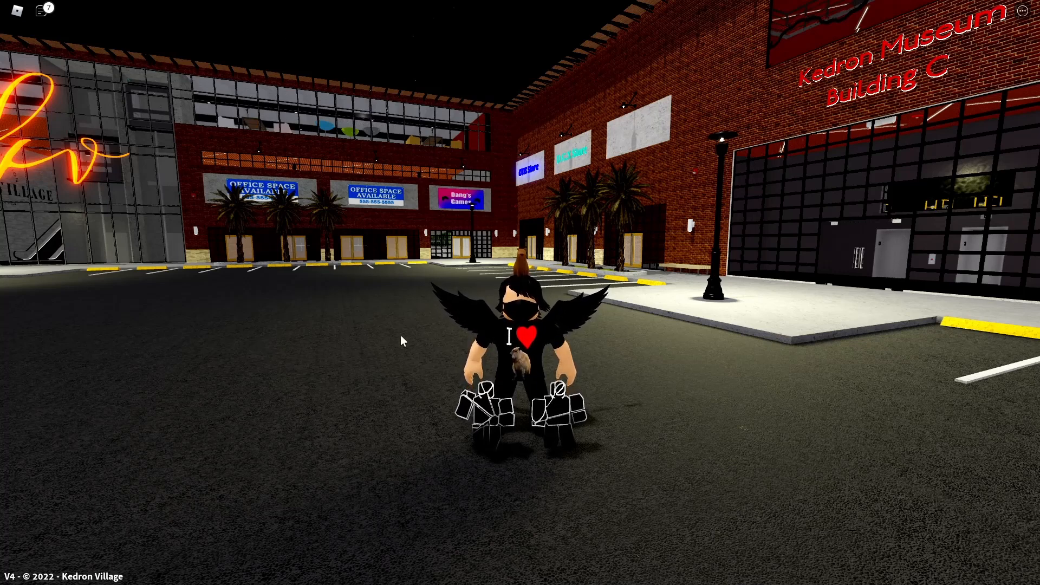